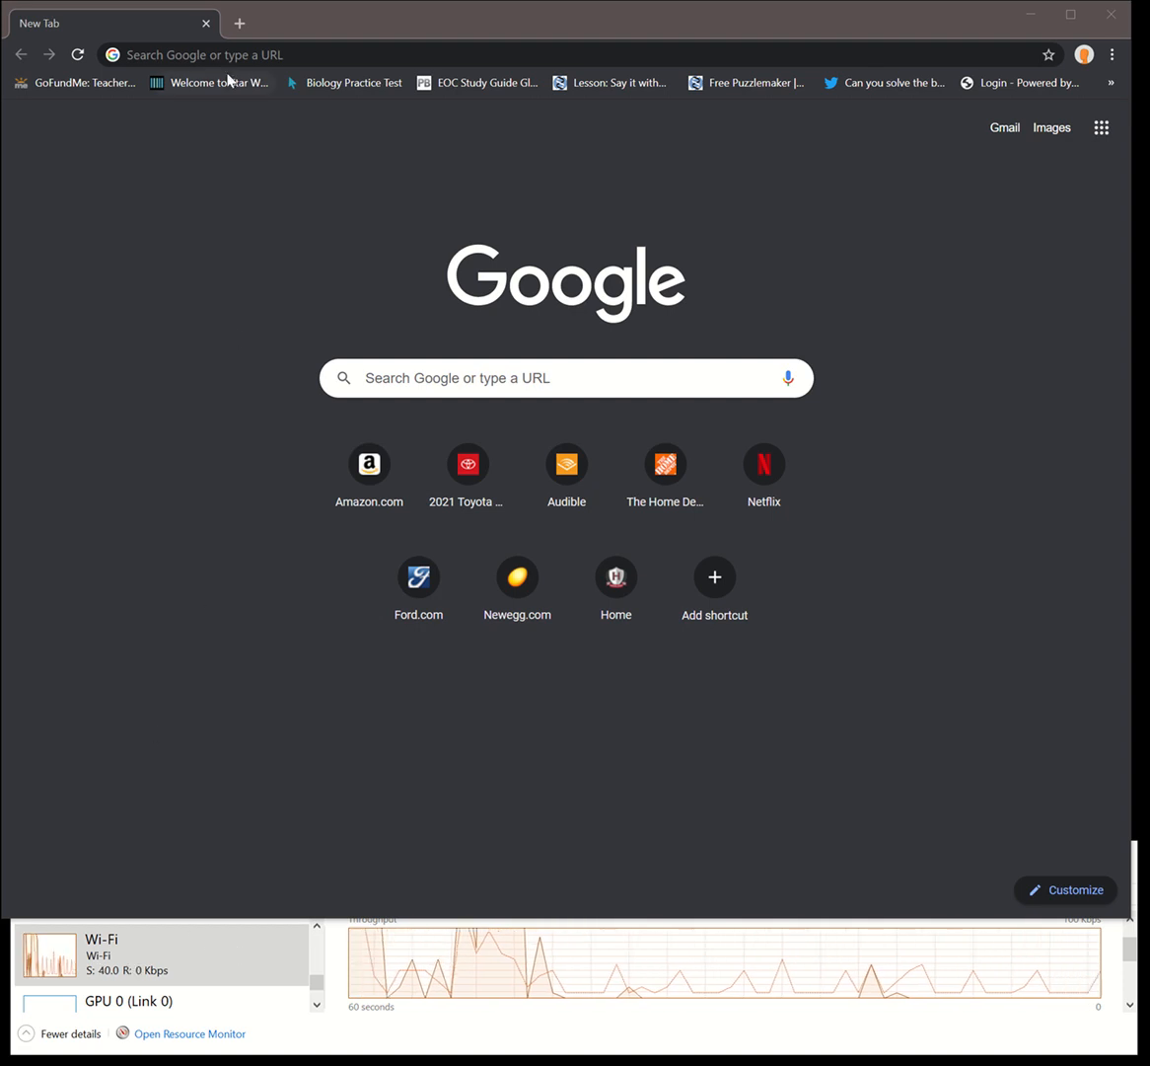
Load fast.com and let the test finish at 74 Mbps download.
left_click(237, 55)
type("fas")
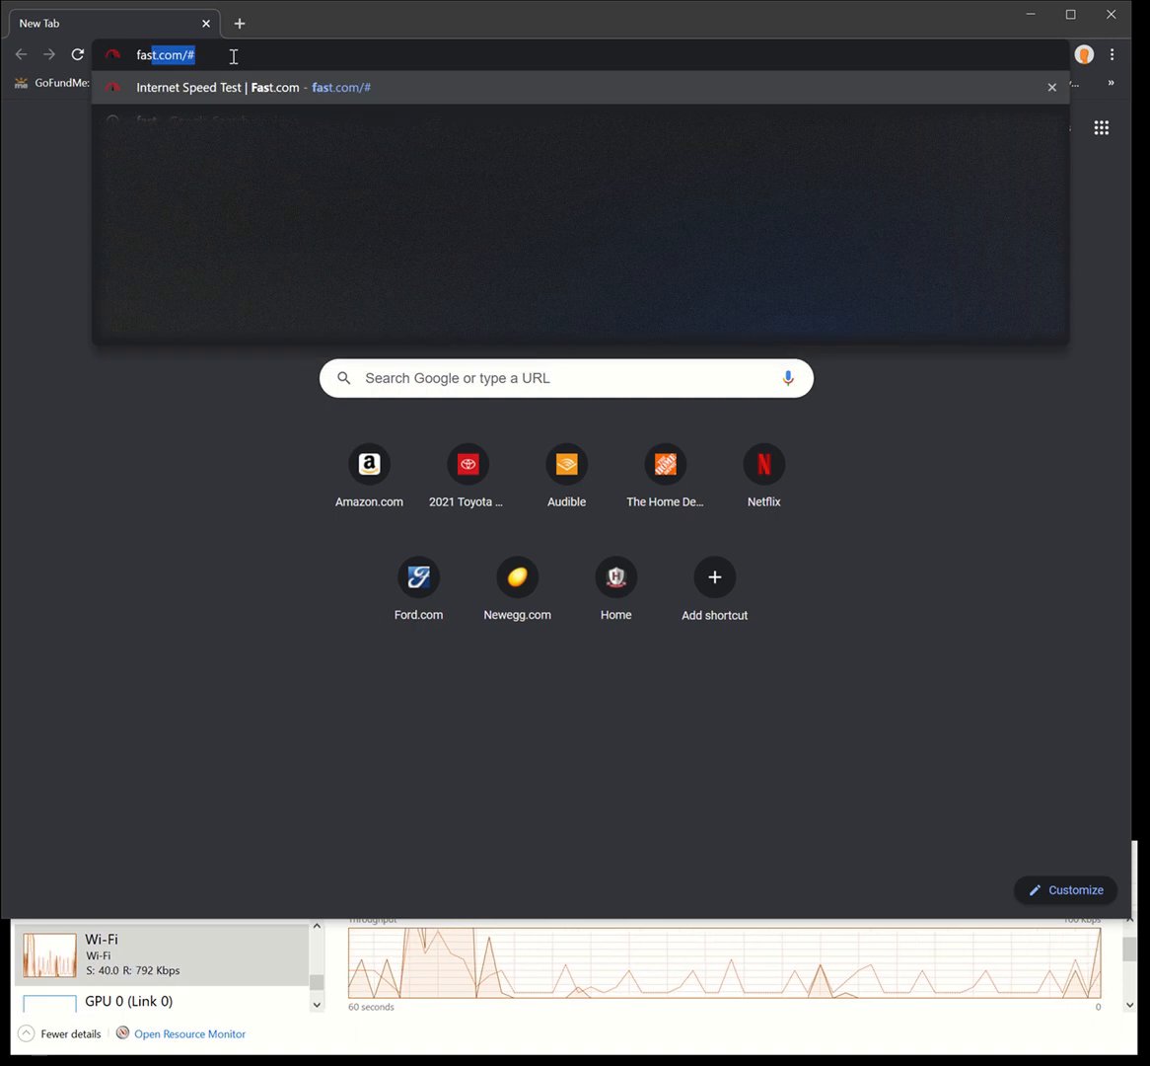
key("Enter")
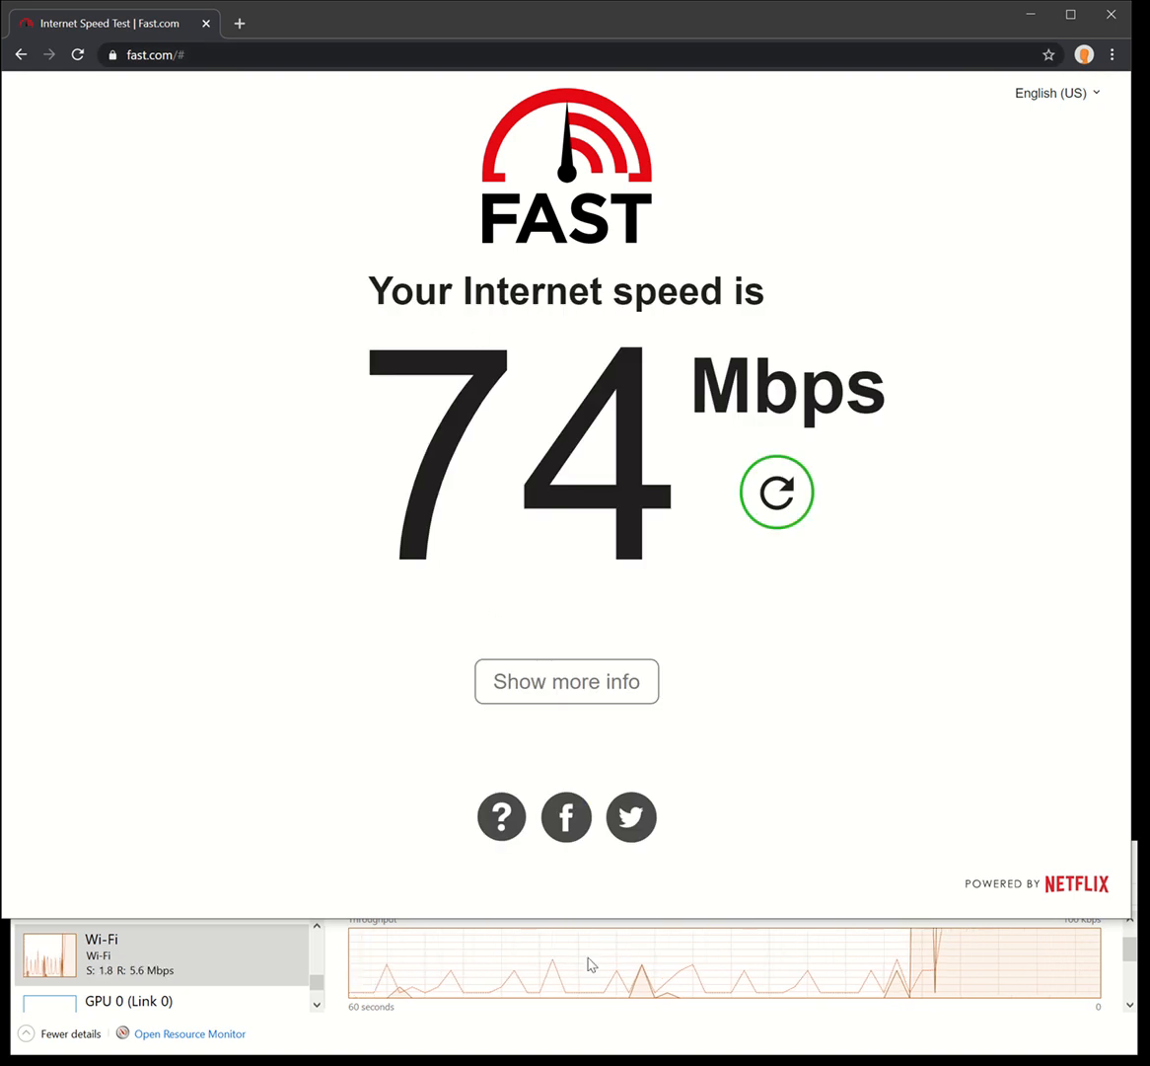
mouse_move(146, 979)
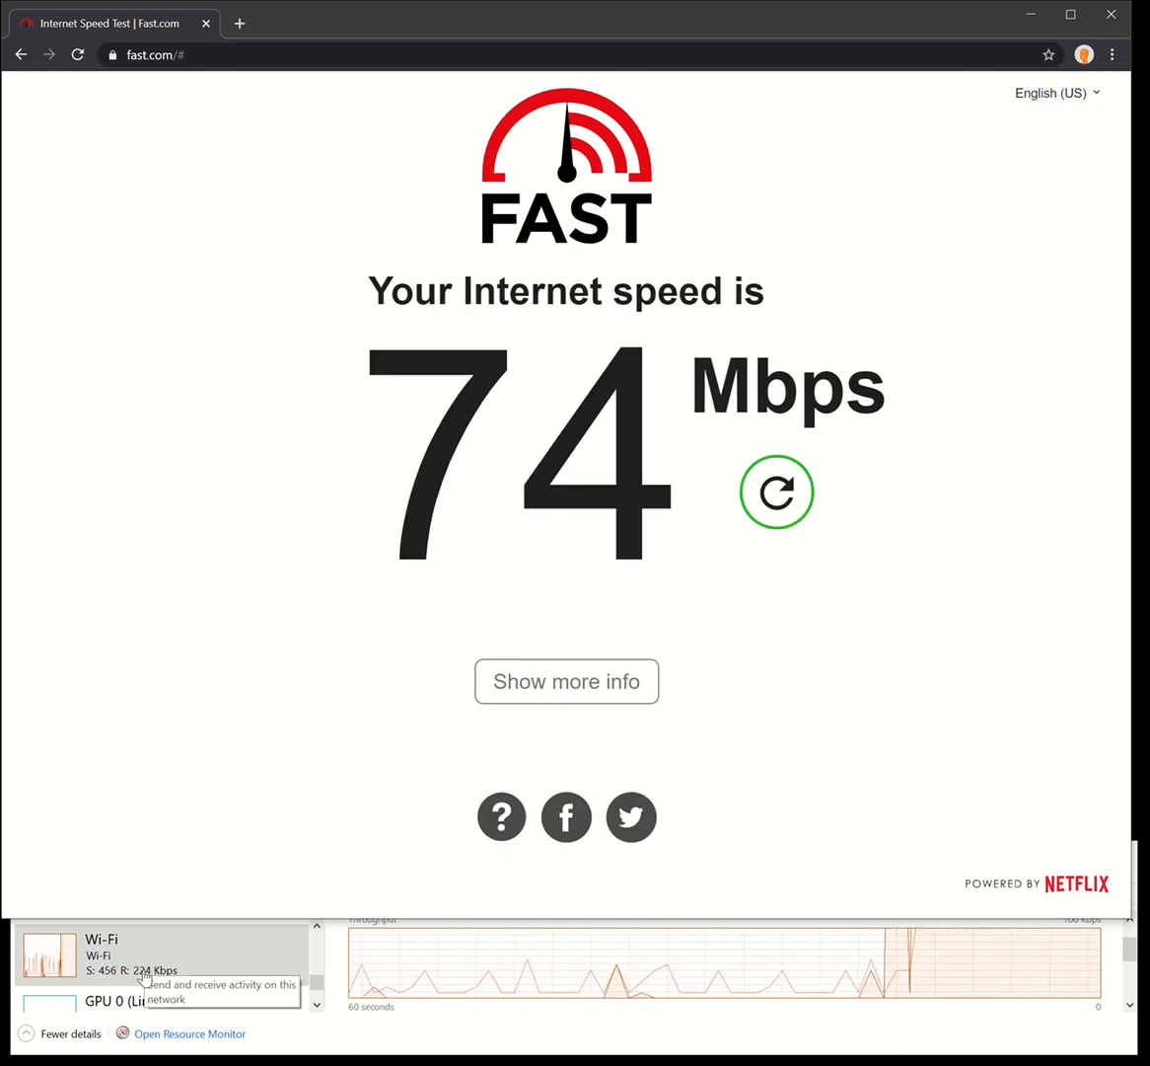
mouse_move(462, 951)
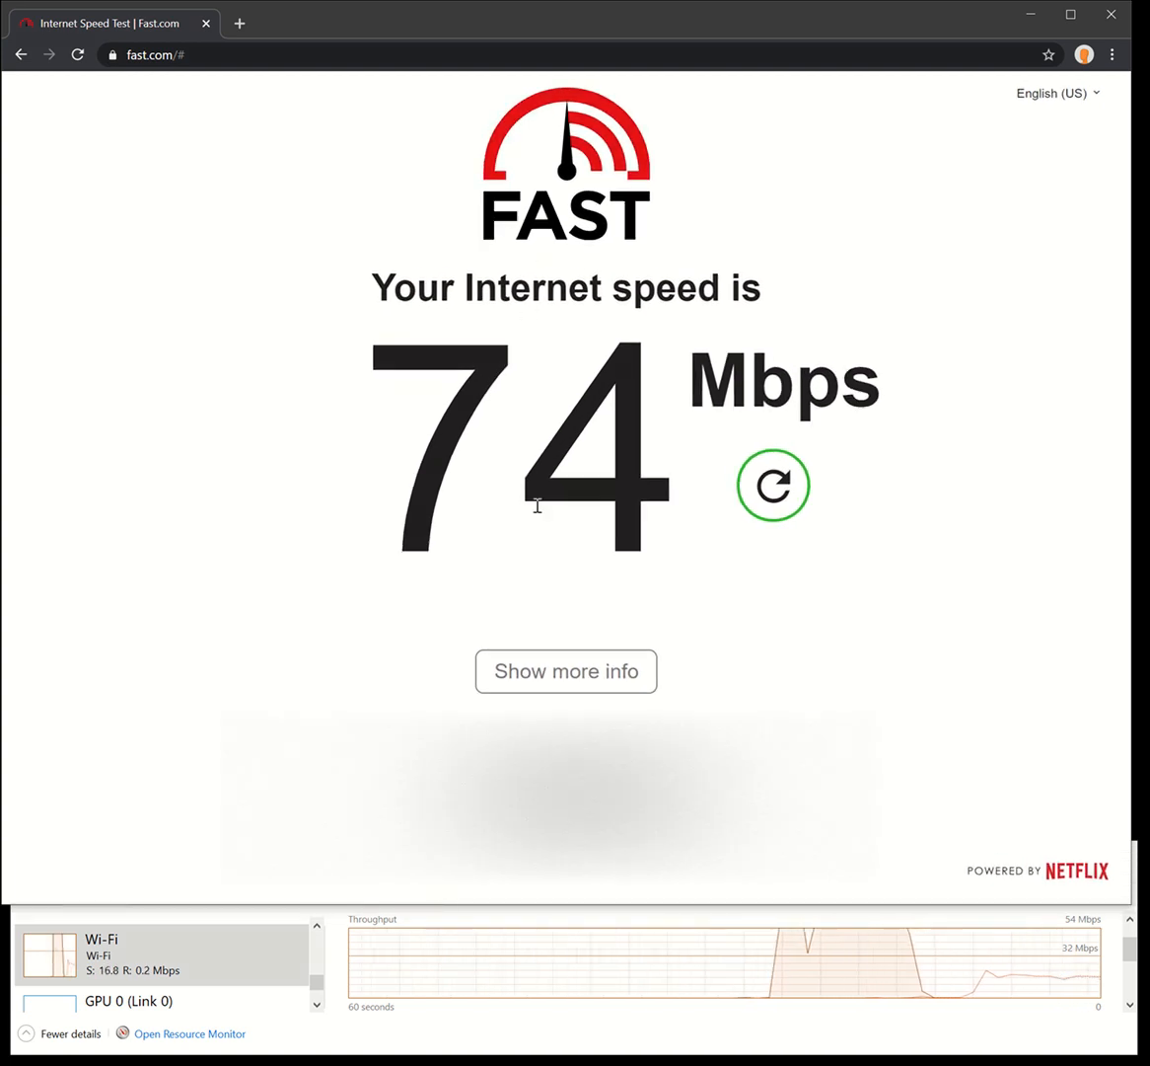
Show more info: 50 ms unloaded, 178 ms loaded latency and 10 Mbps upload.
left_click(565, 671)
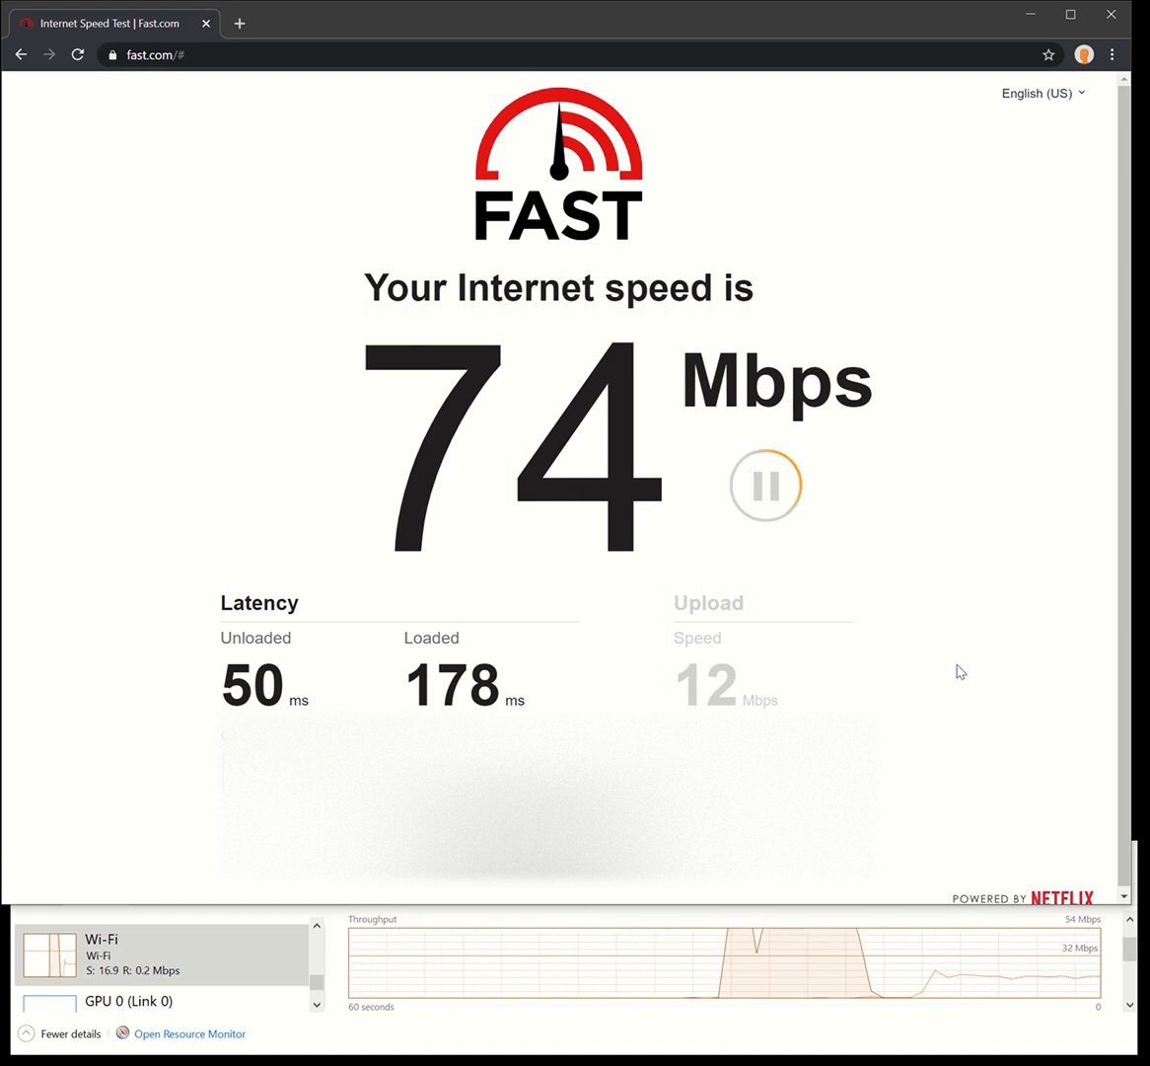
mouse_move(1090, 860)
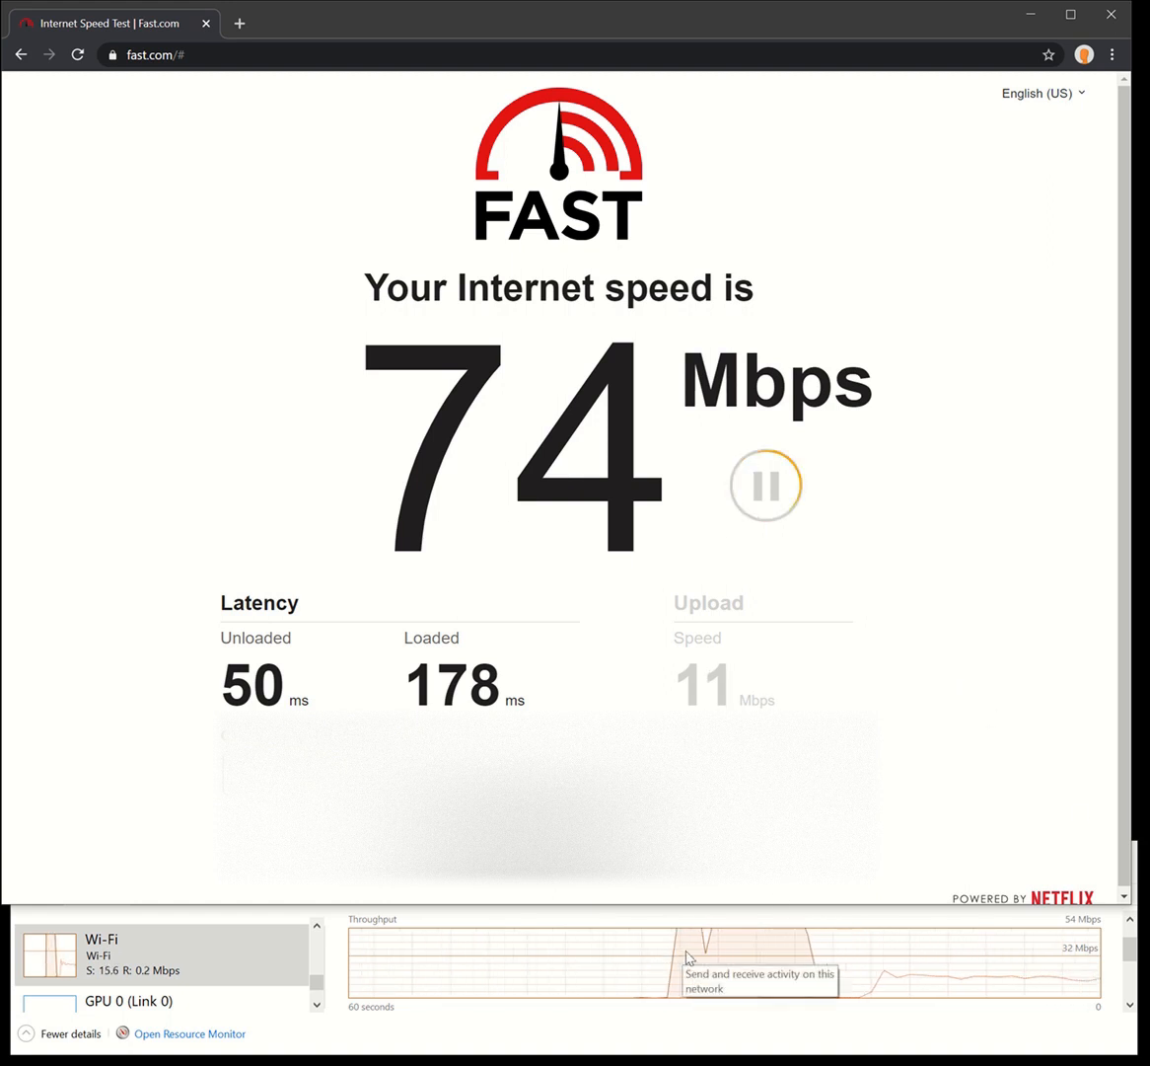
mouse_move(931, 777)
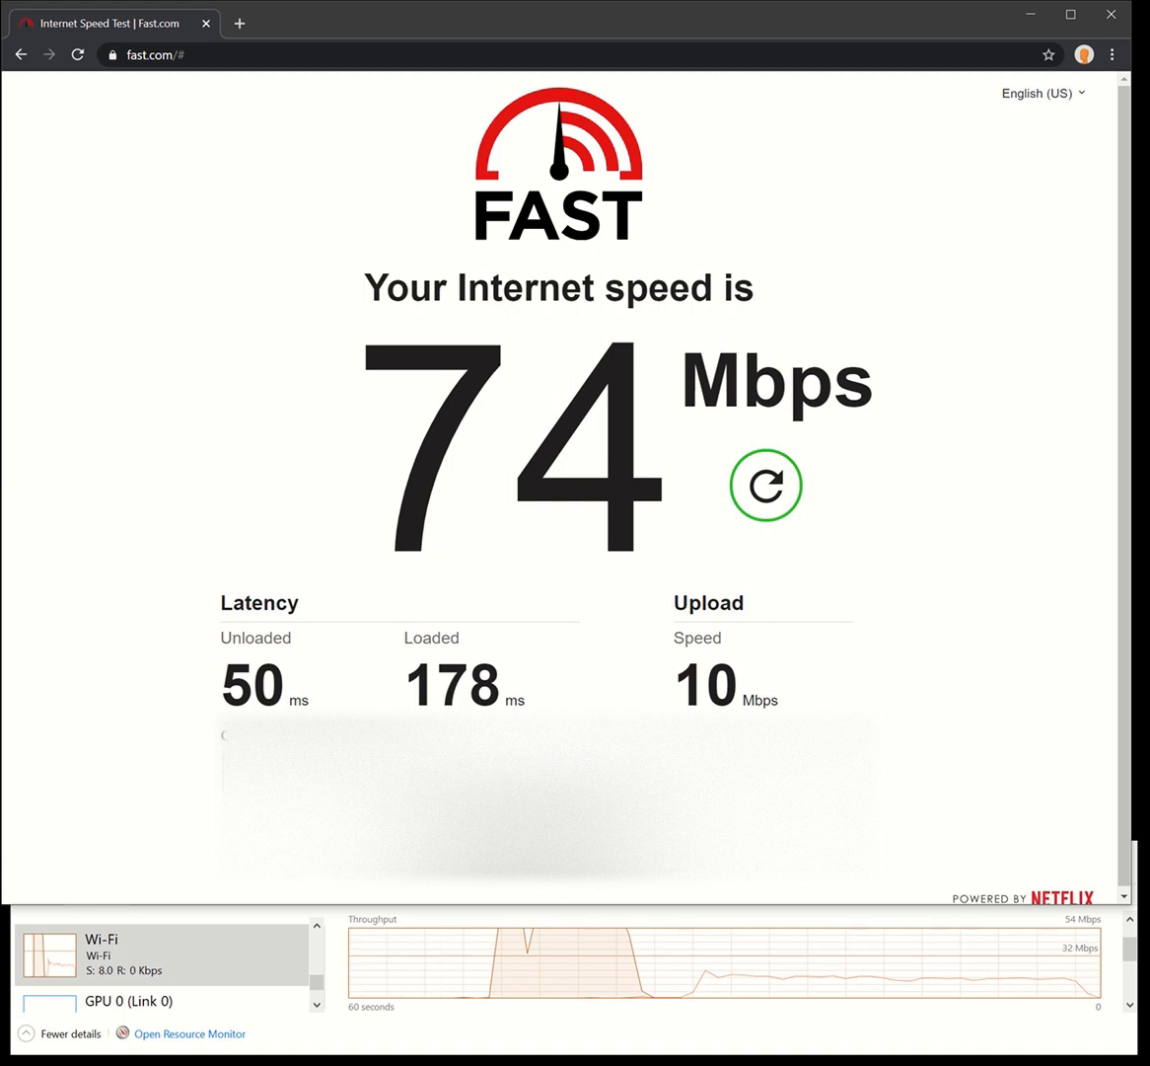
mouse_move(815, 127)
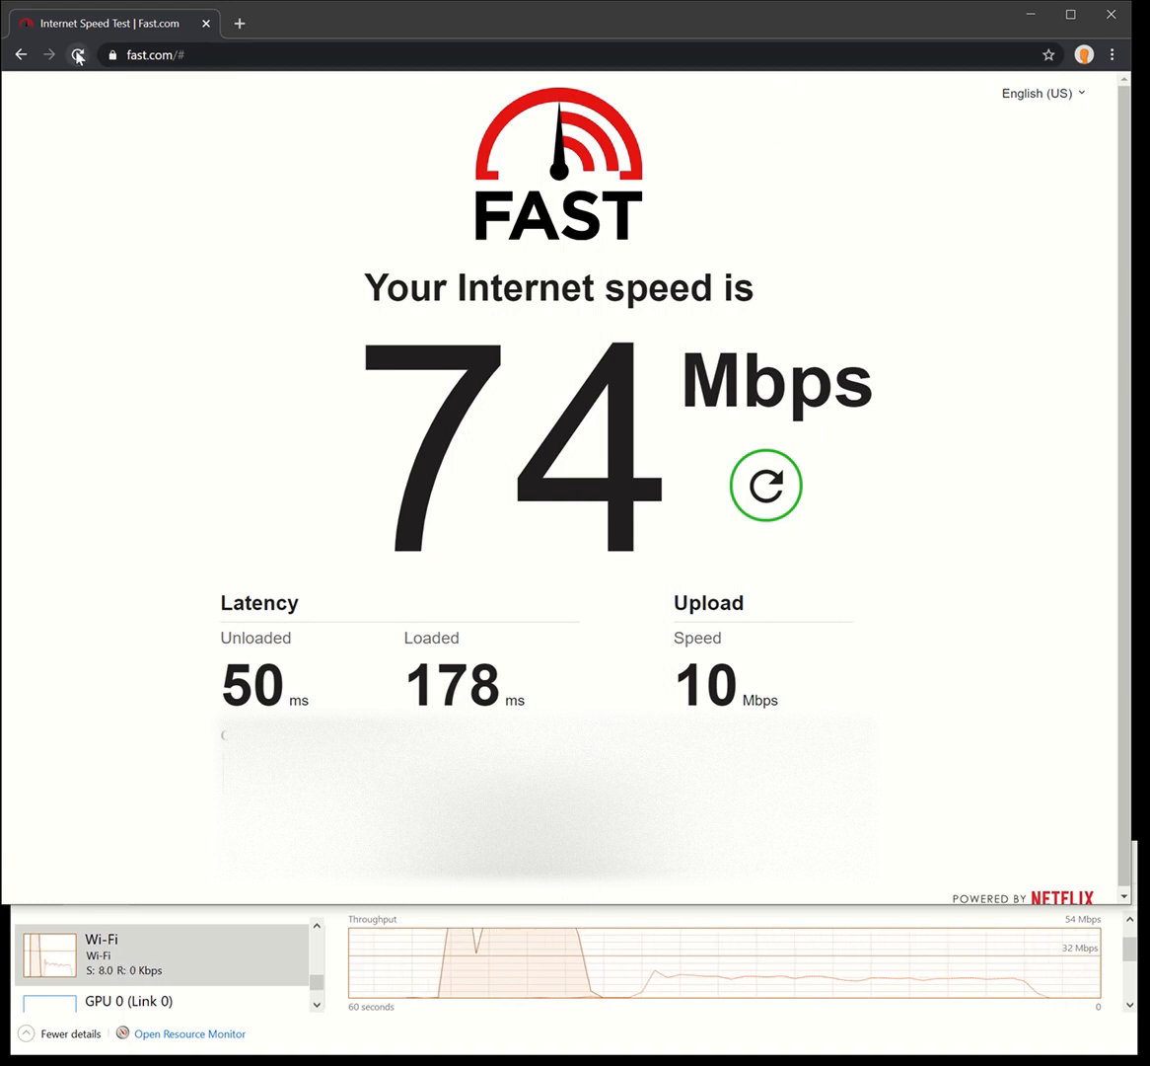
Reload Fast.com for a rerun: 150 Mbps download, 14 Mbps upload, 22/122 ms latency.
left_click(765, 485)
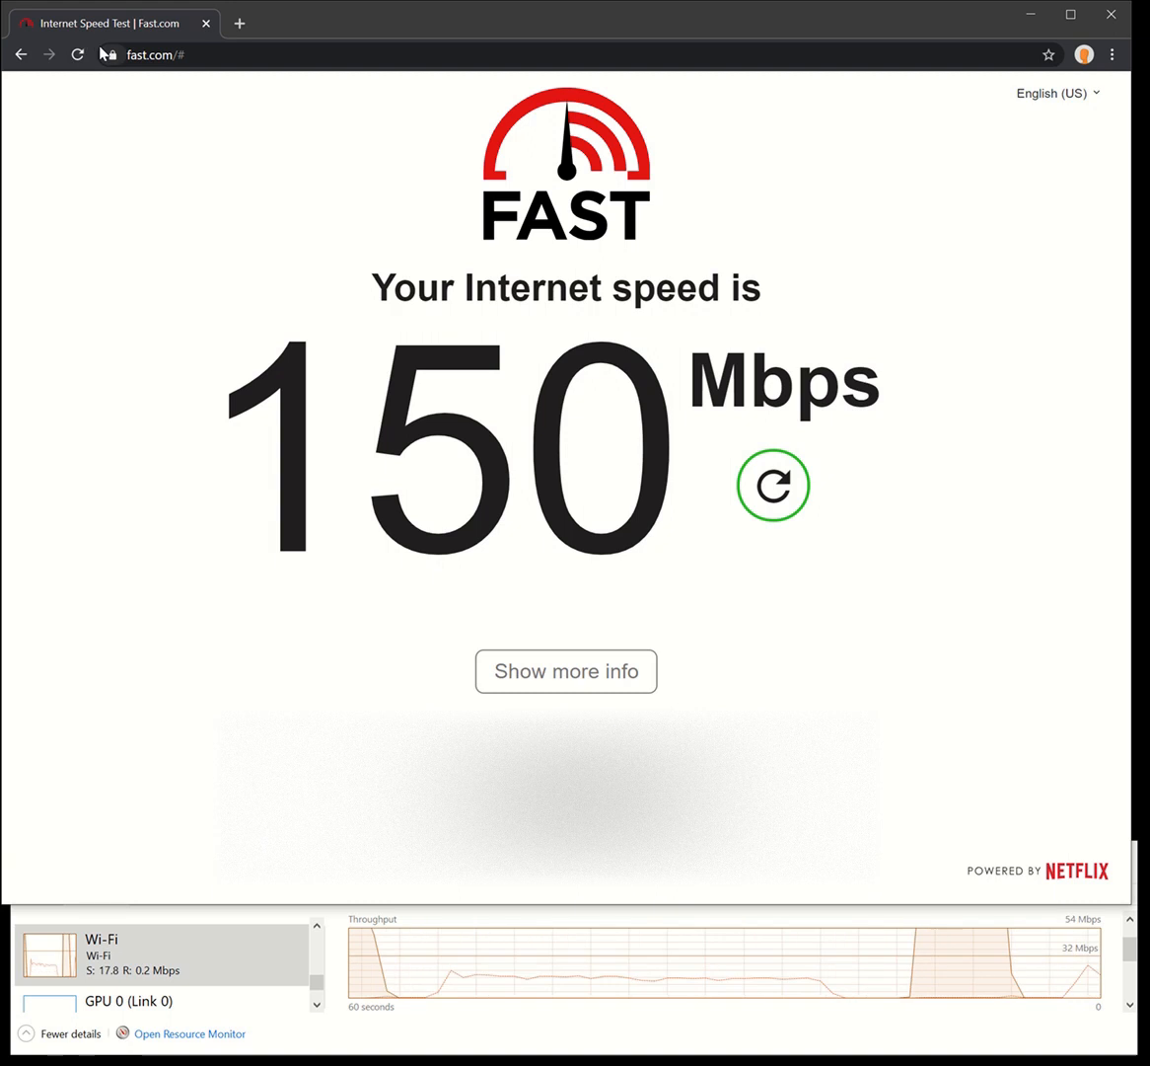
left_click(566, 671)
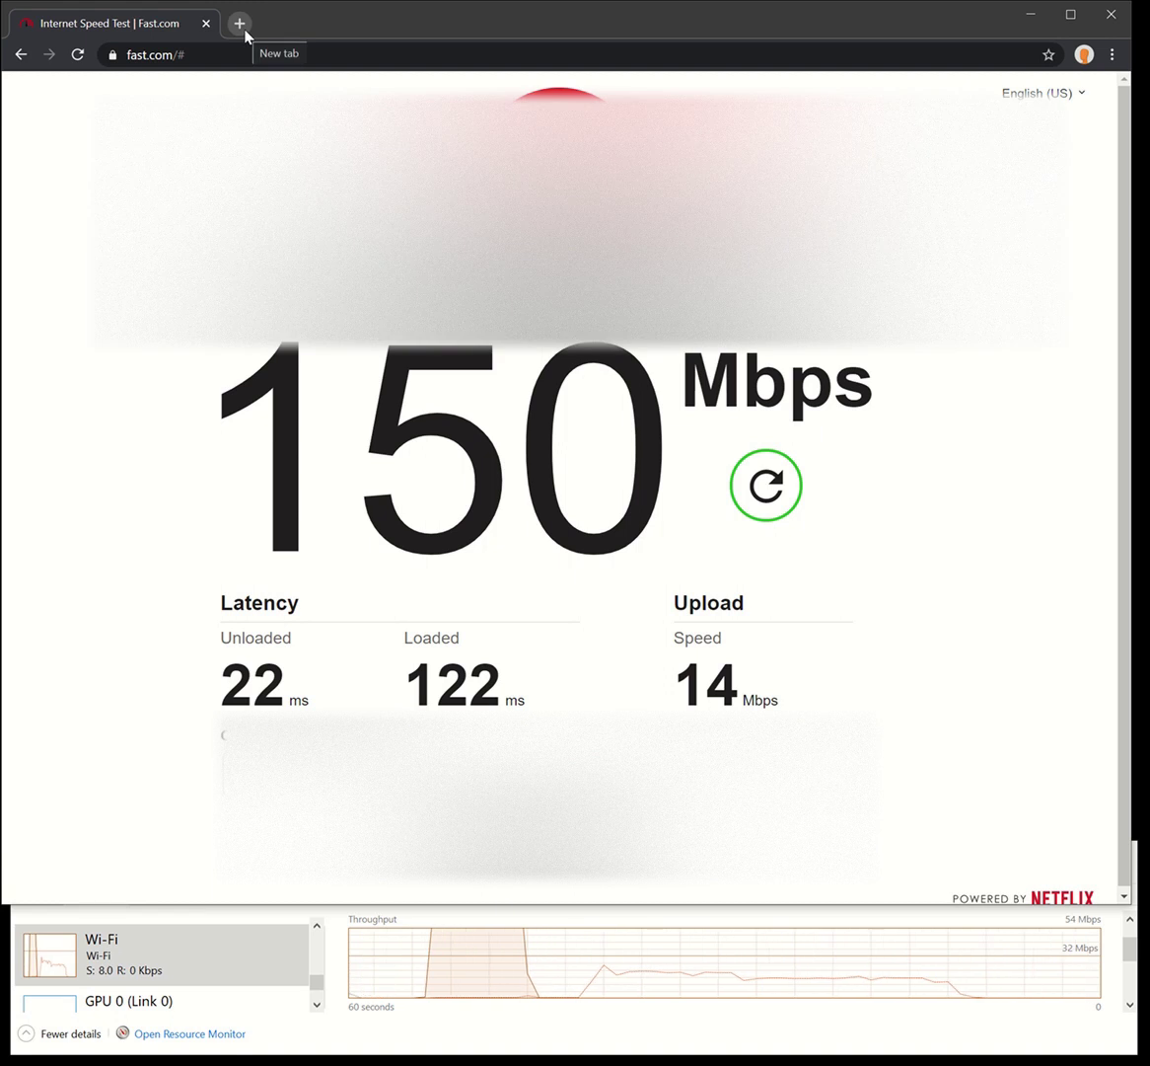
Search 'google speed test' in a new tab and run it: 79.8 Mbps down, 17.3 Mbps up, 19 ms.
left_click(241, 23)
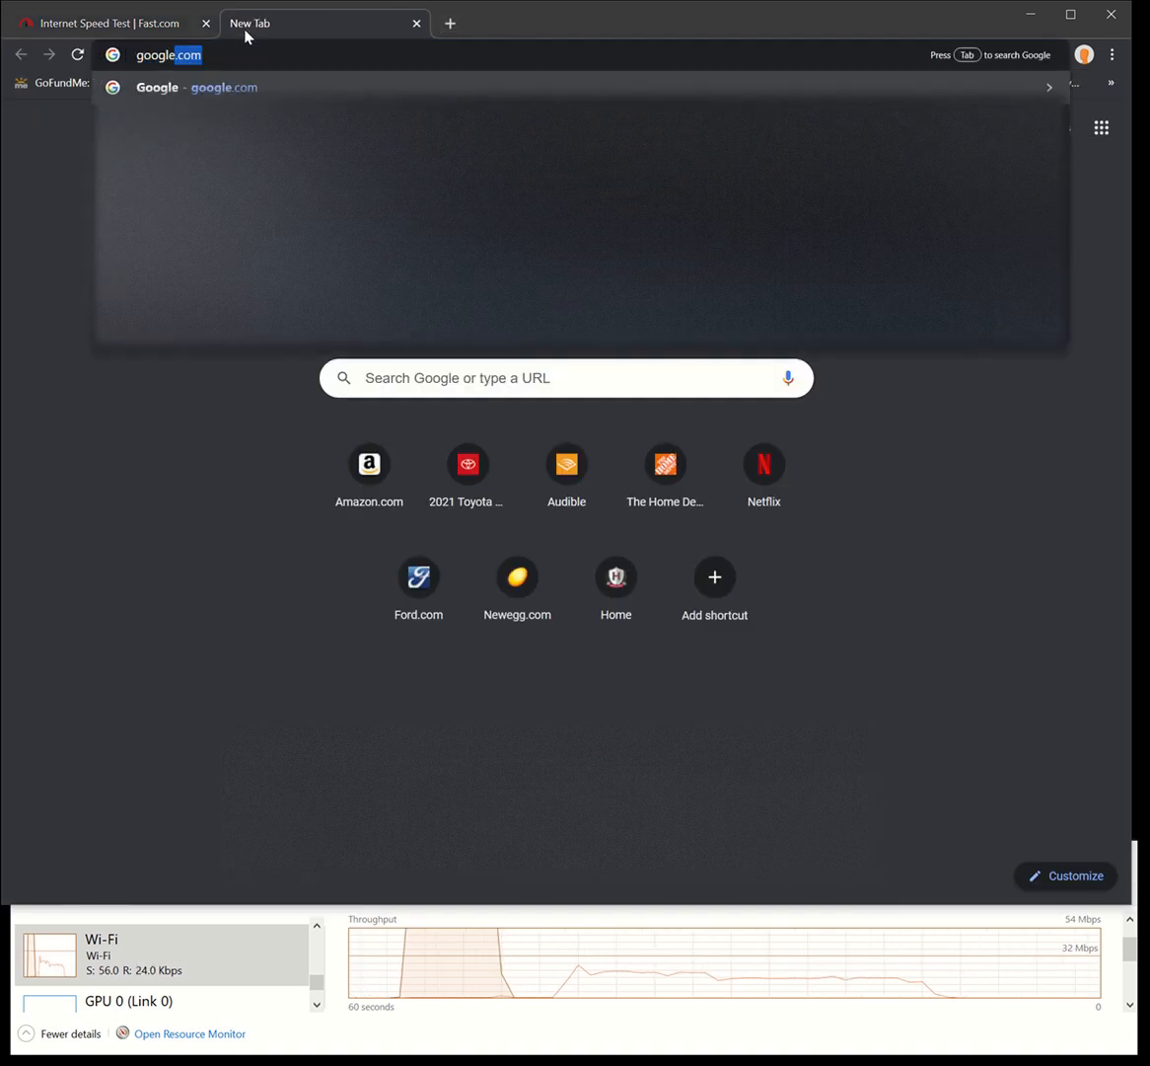
type("google speed test")
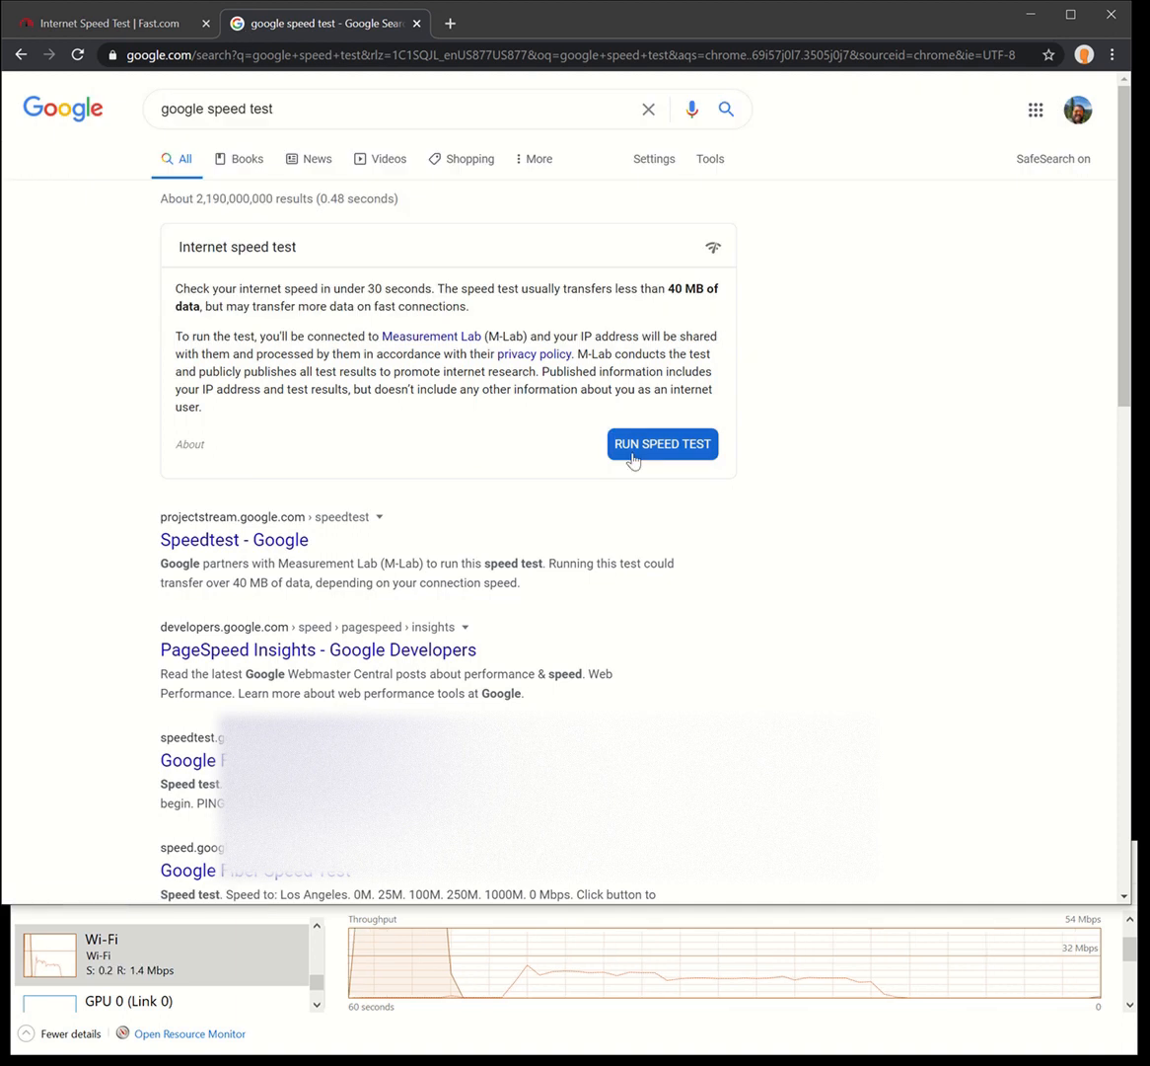
left_click(663, 444)
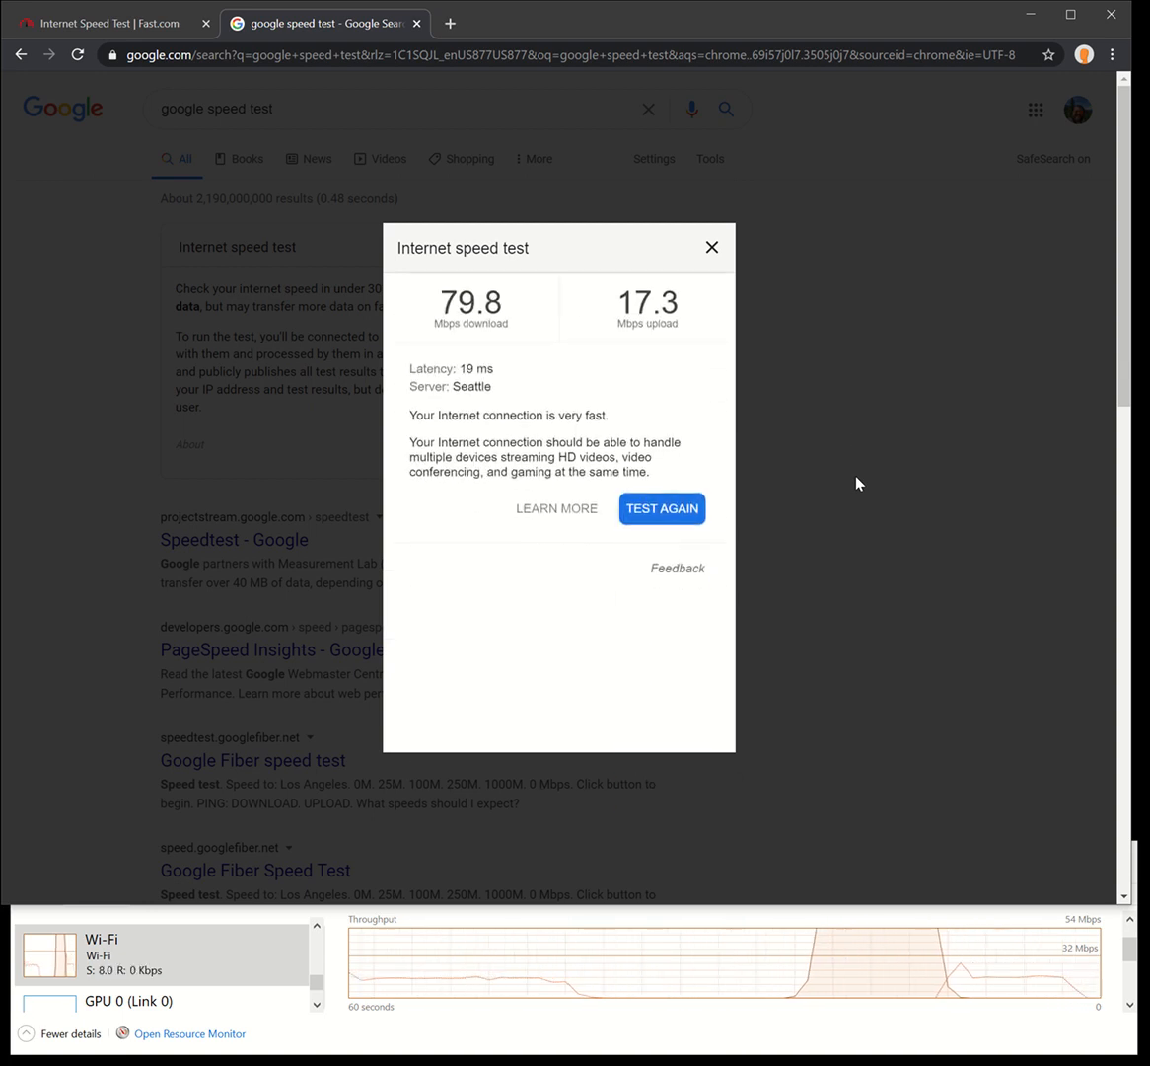
mouse_move(718, 461)
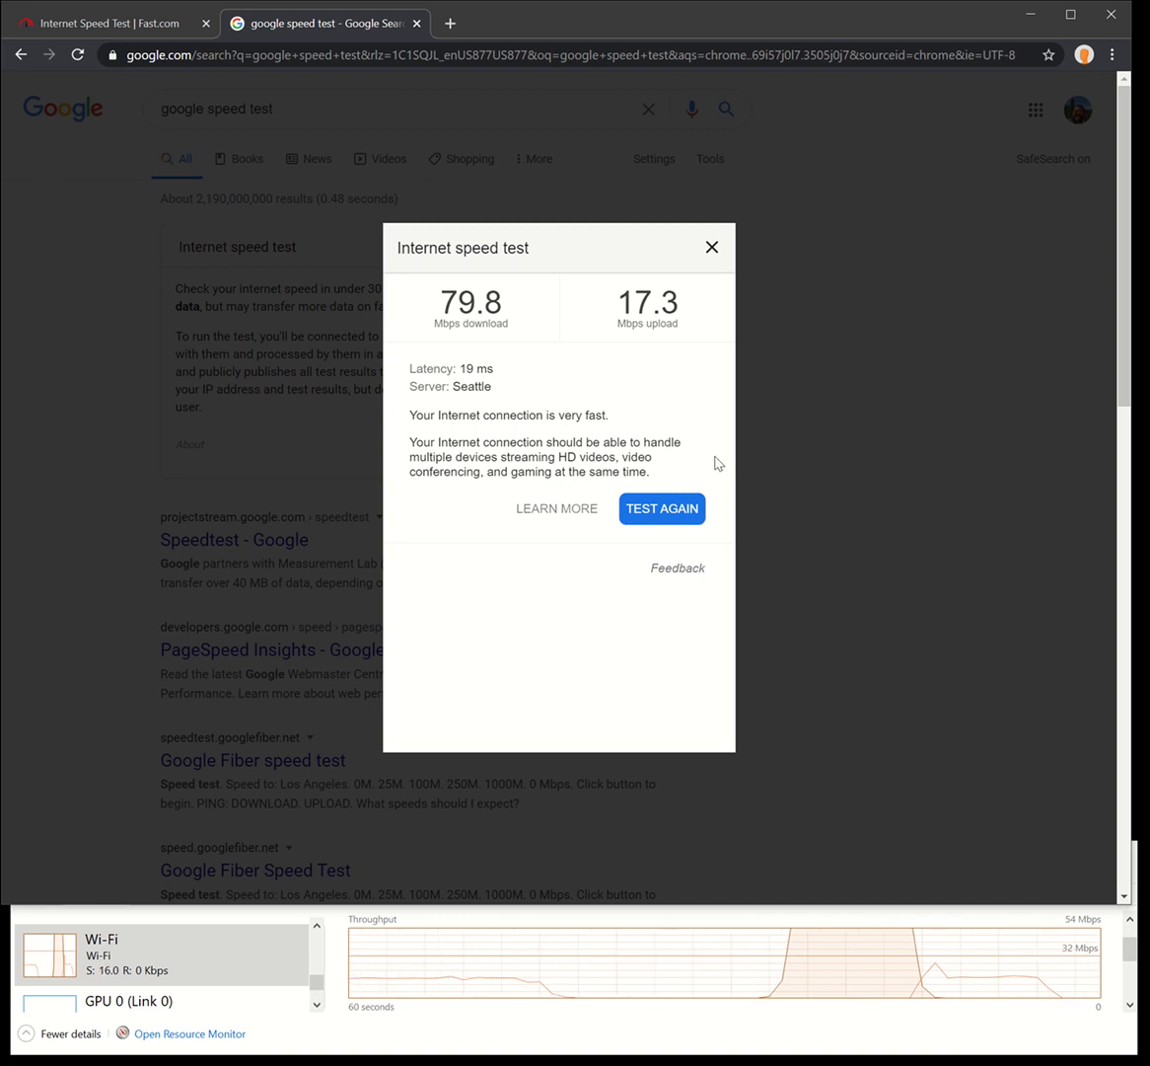
mouse_move(663, 519)
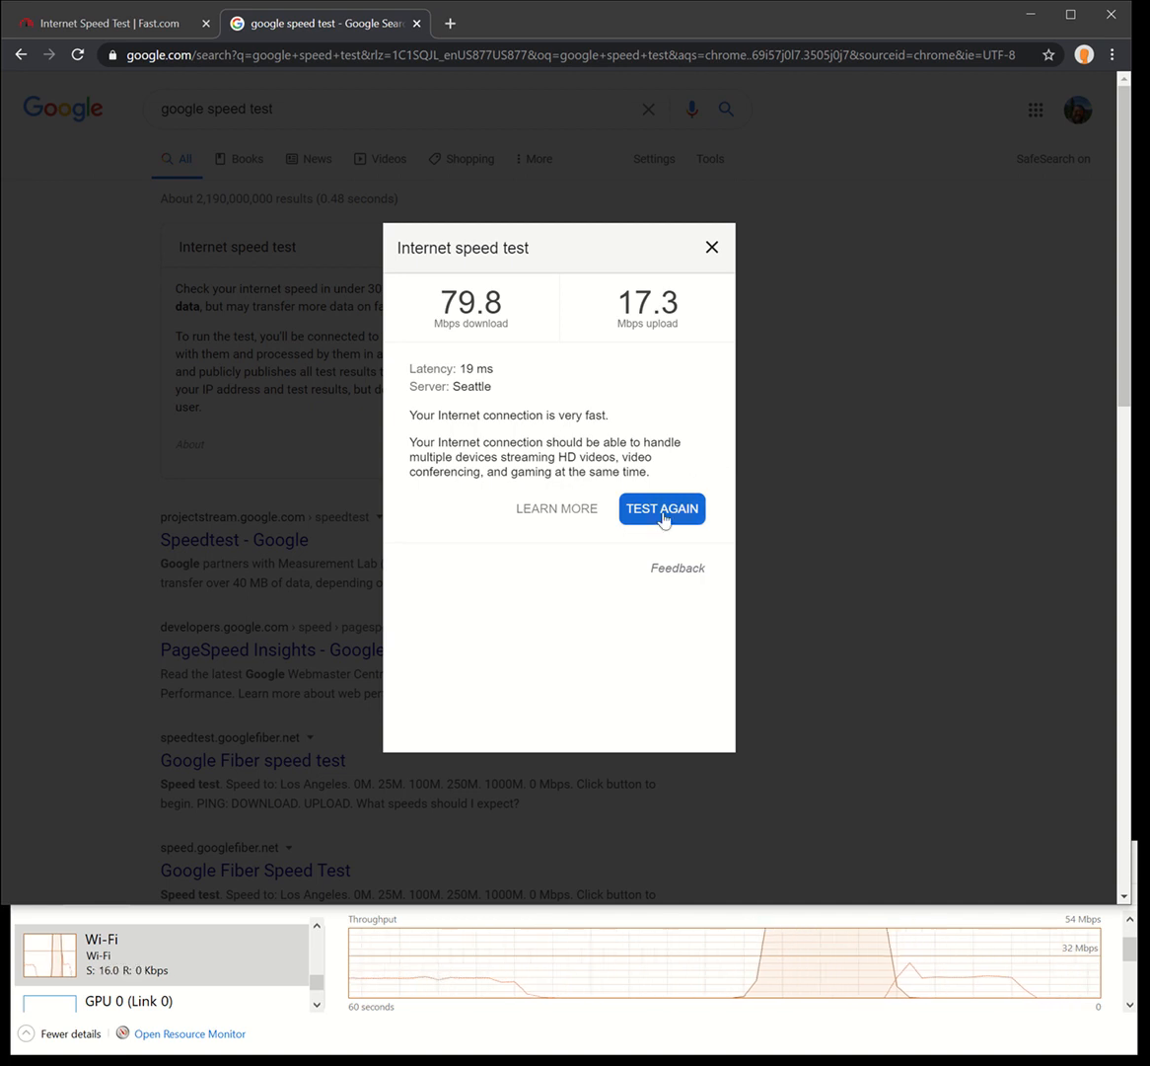
Test again in Google's speed test: 124.5 Mbps download, 16.4 Mbps upload, 24 ms latency.
left_click(663, 509)
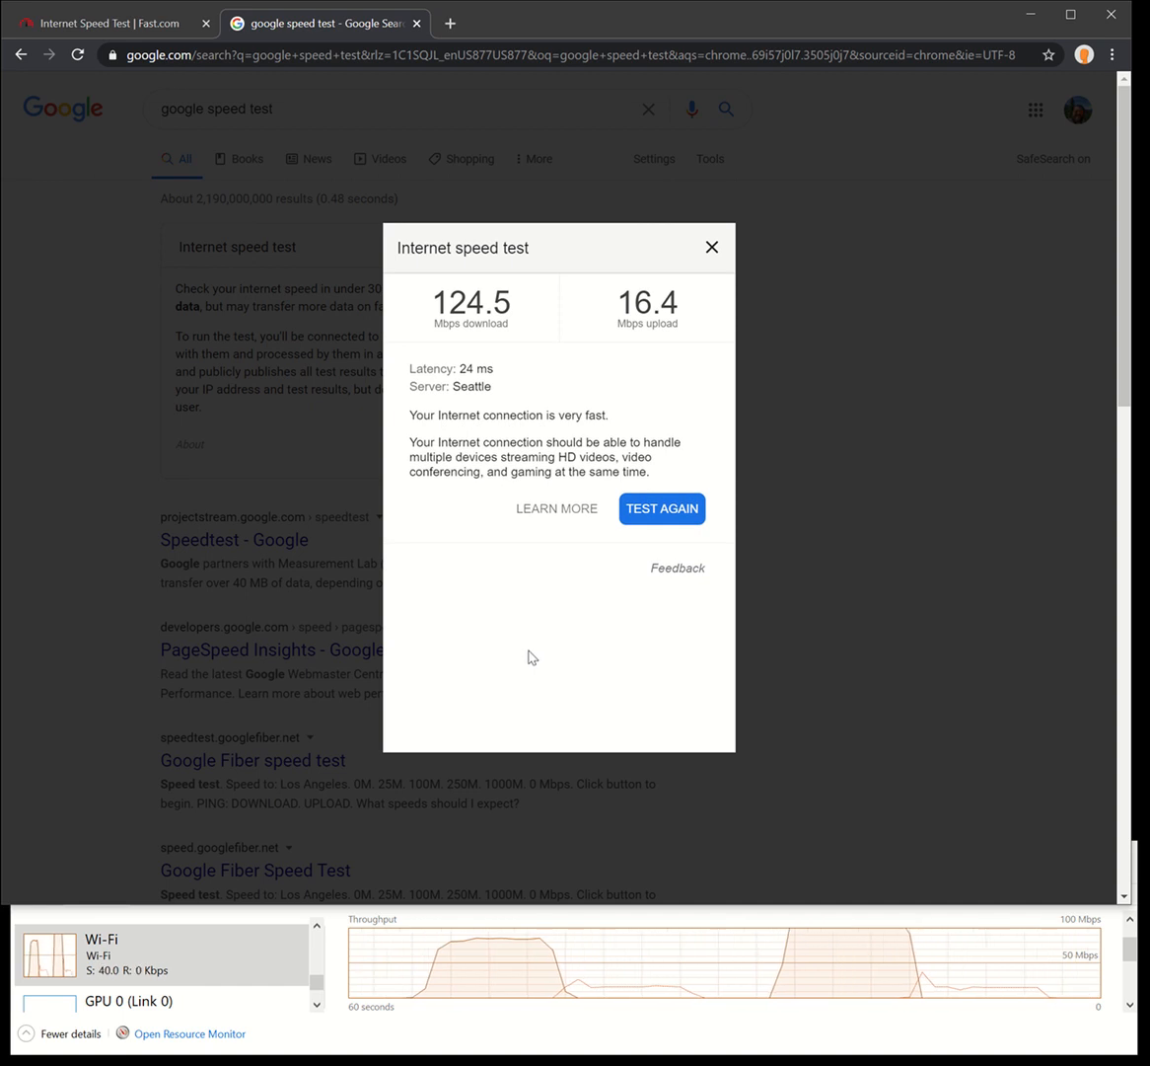
mouse_move(434, 134)
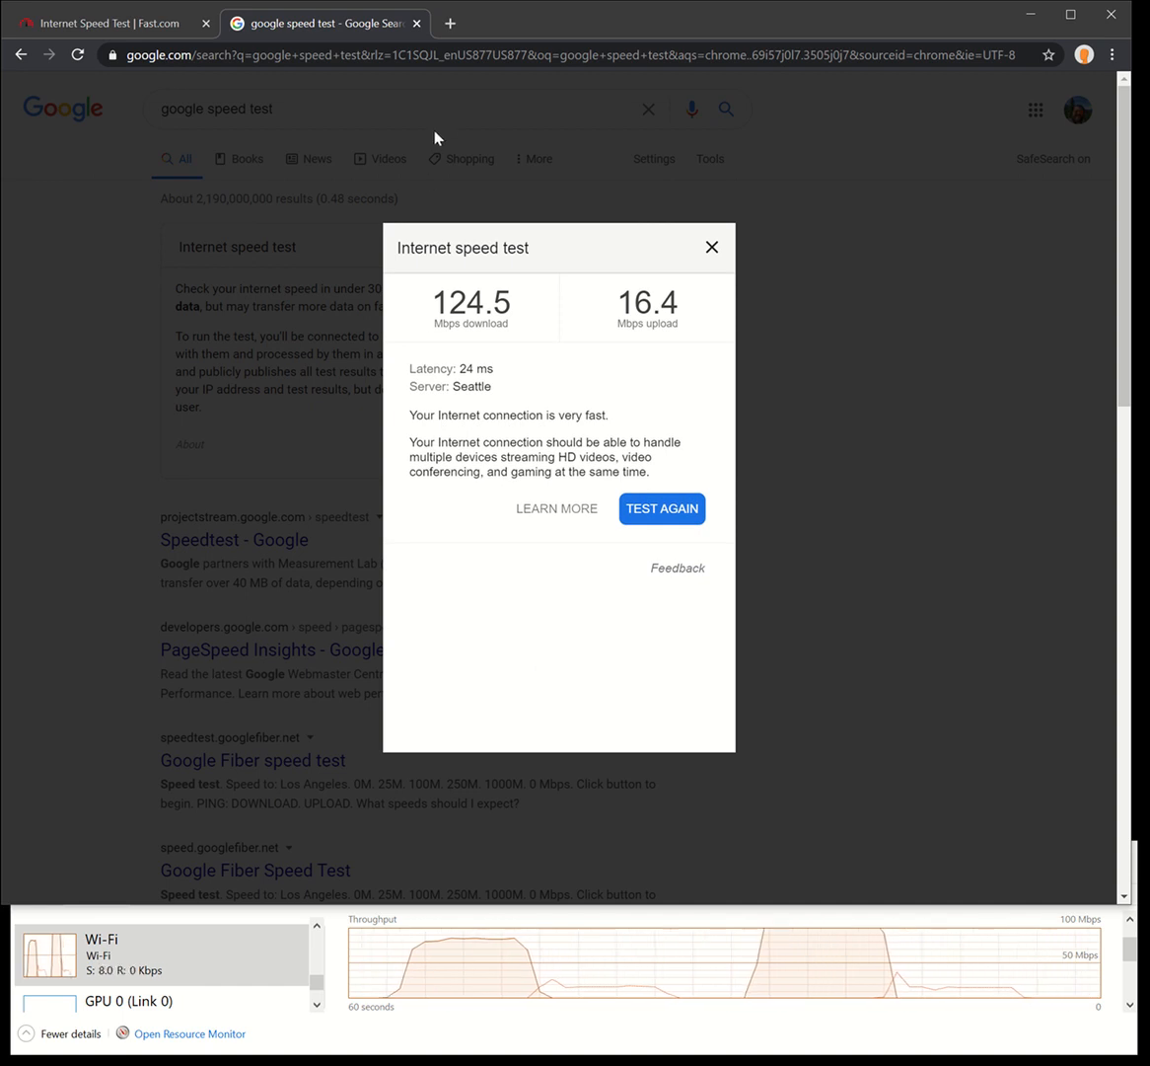
mouse_move(463, 21)
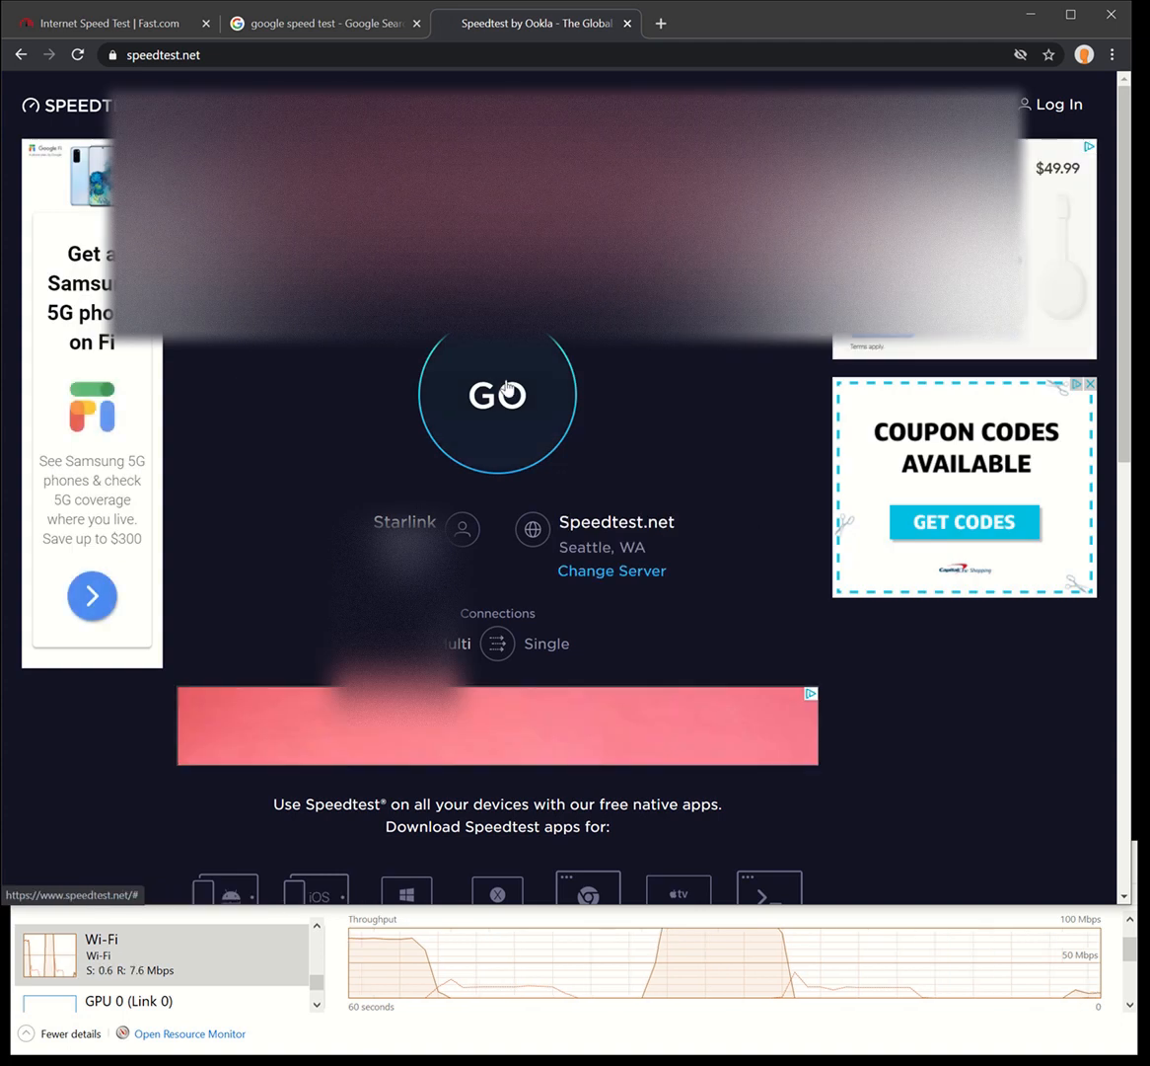
Run Speedtest.net via GO: 22 ms ping, 165.15 Mbps down, 16.26 Mbps up, then start another run.
left_click(497, 394)
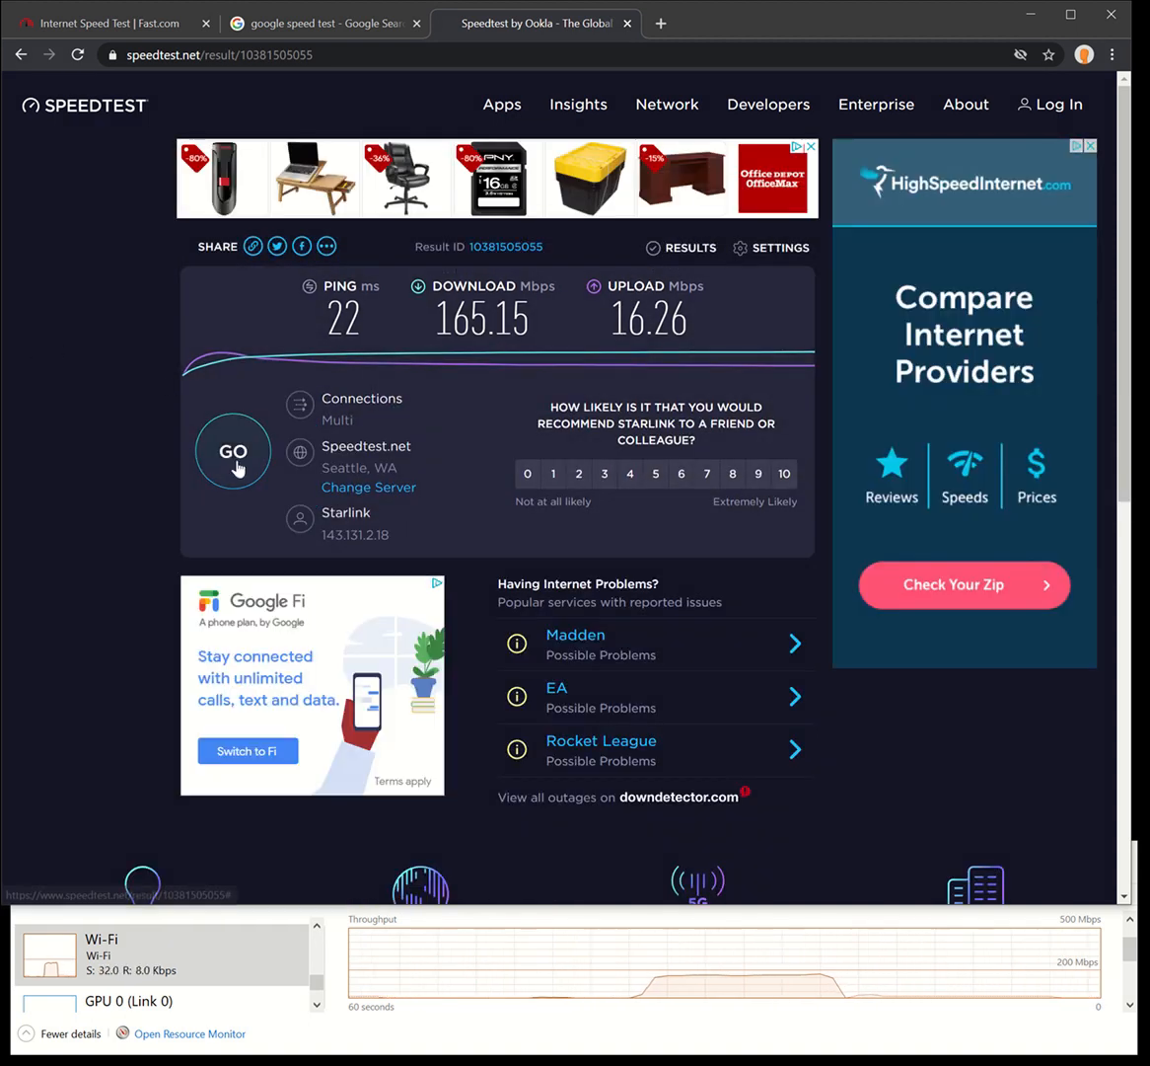
left_click(232, 450)
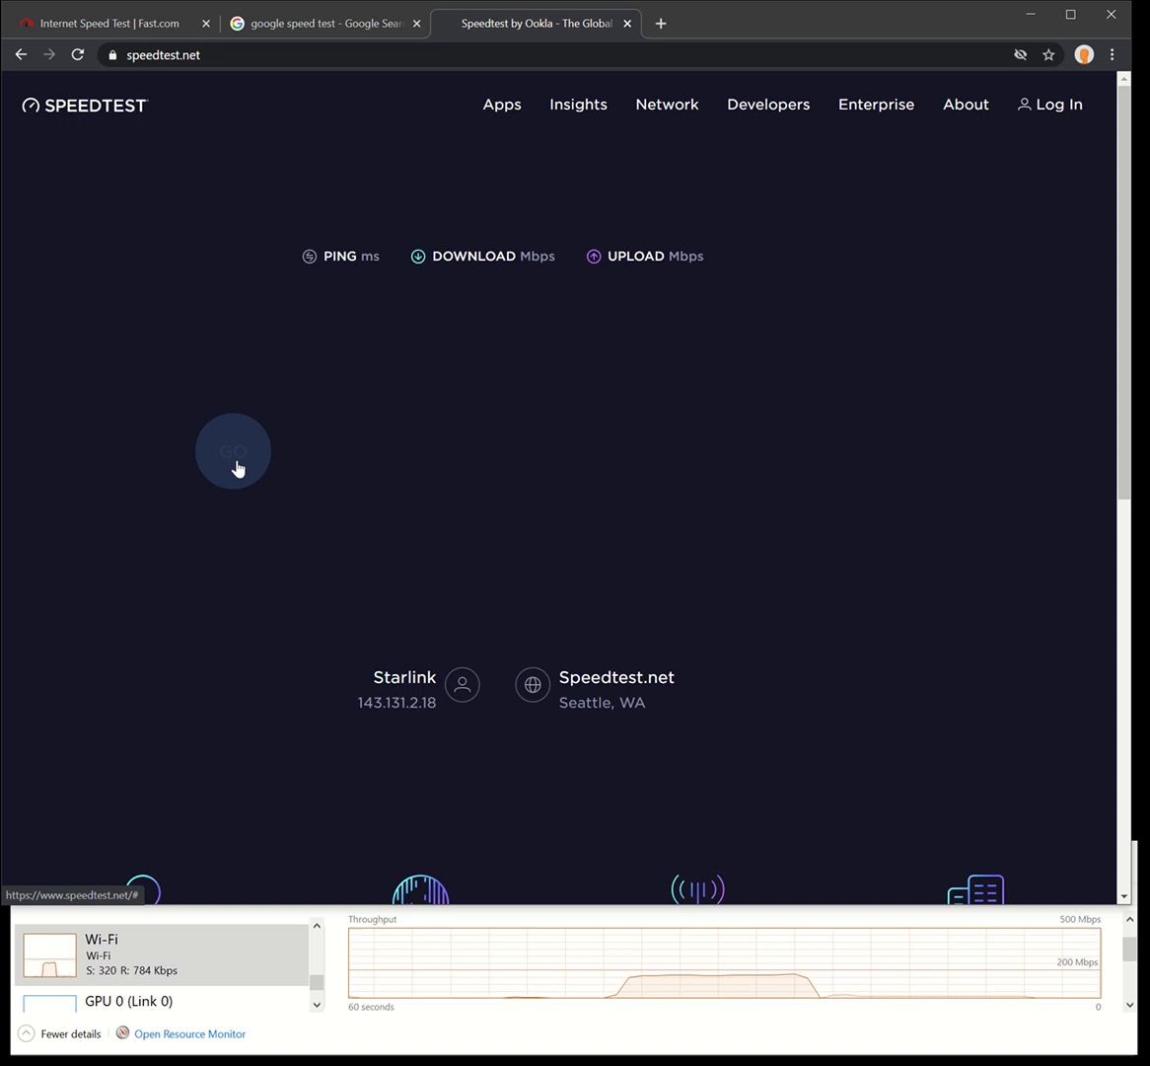
Finish the second Speedtest.net run: 23 ms ping, 156.30 Mbps download, 18.34 Mbps upload.
left_click(232, 450)
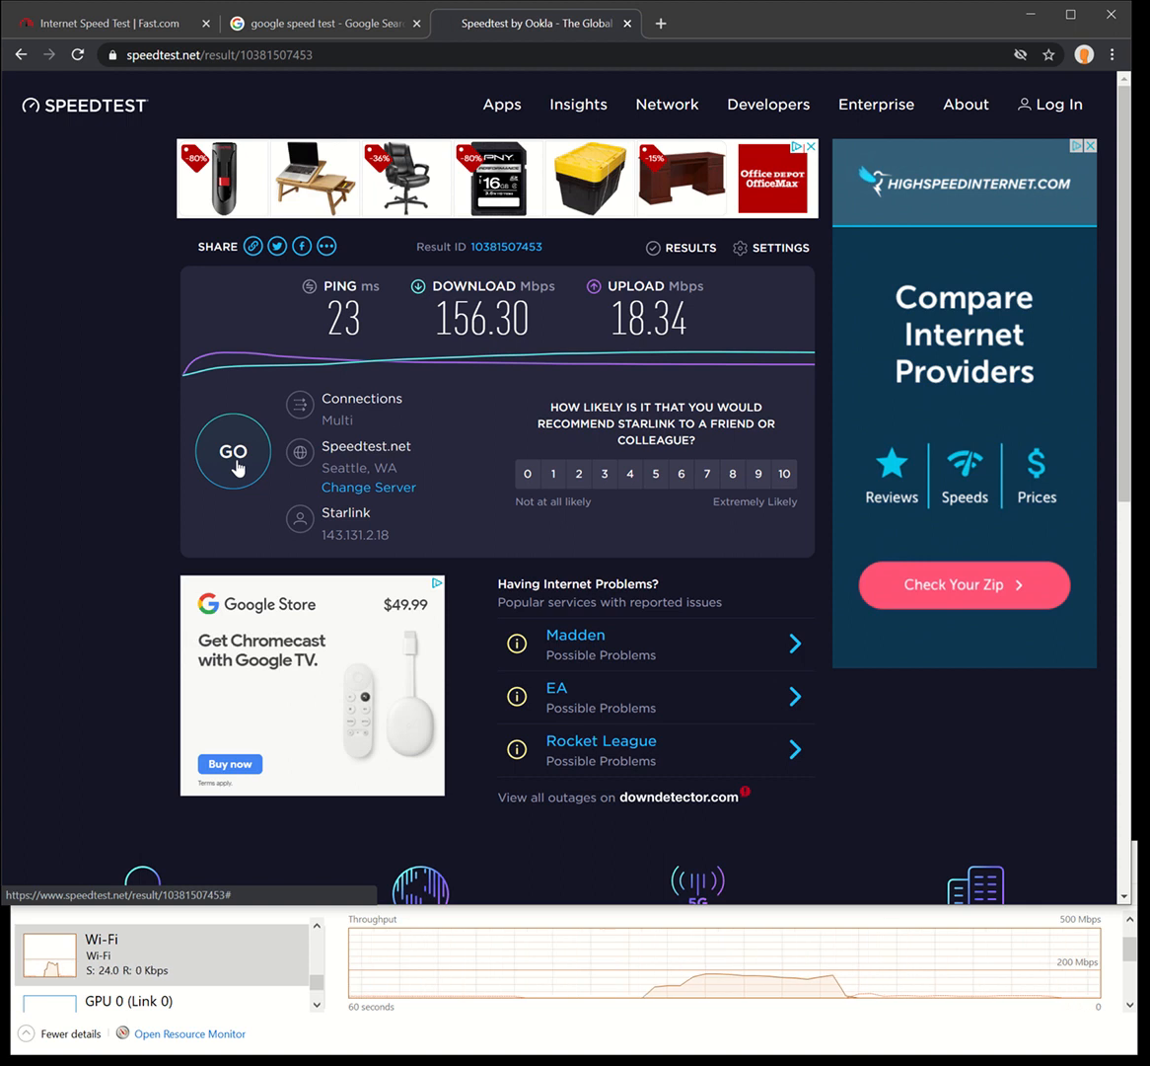
mouse_move(398, 375)
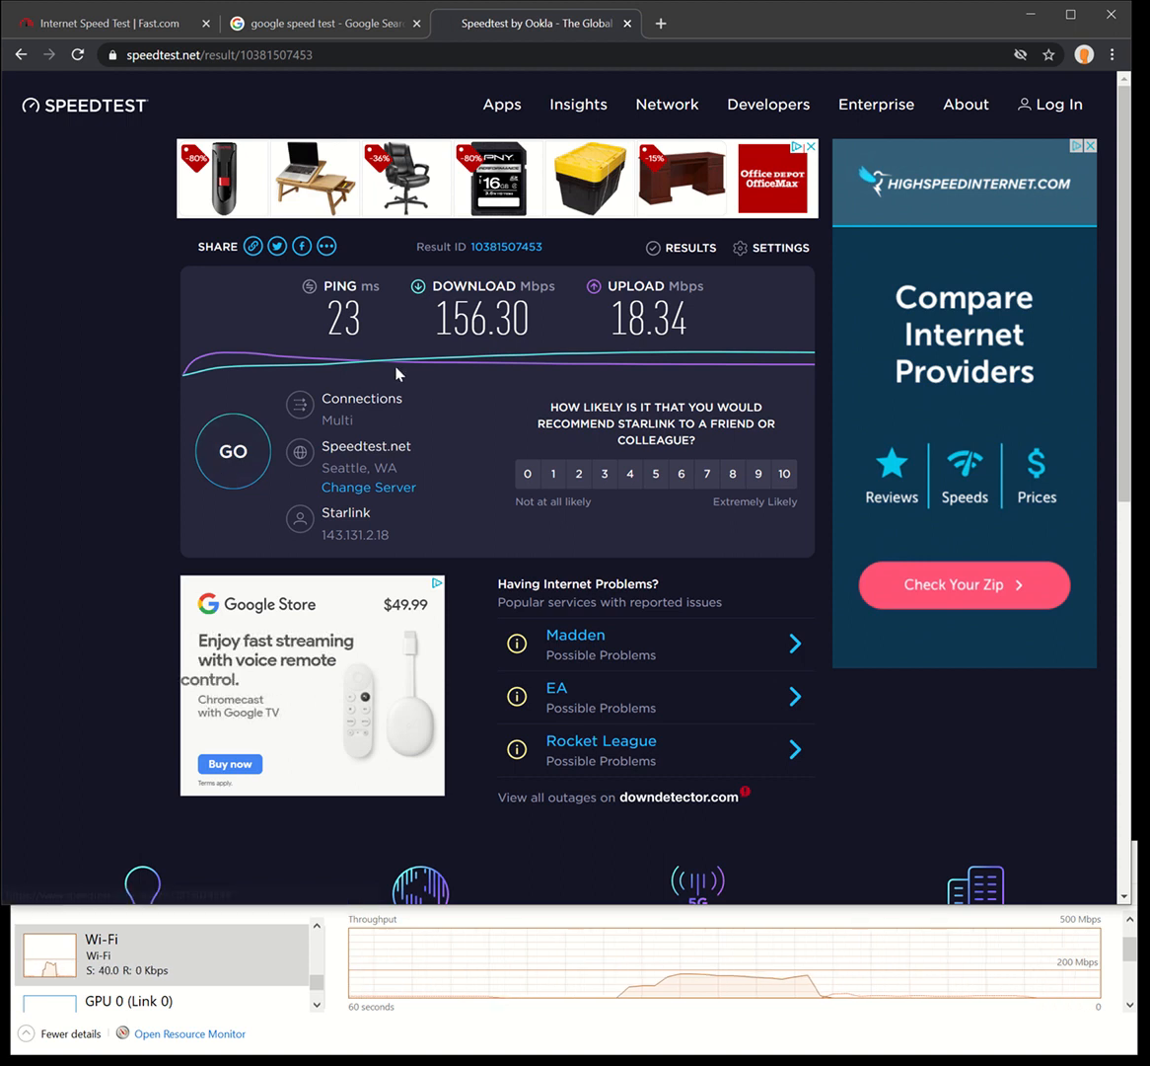